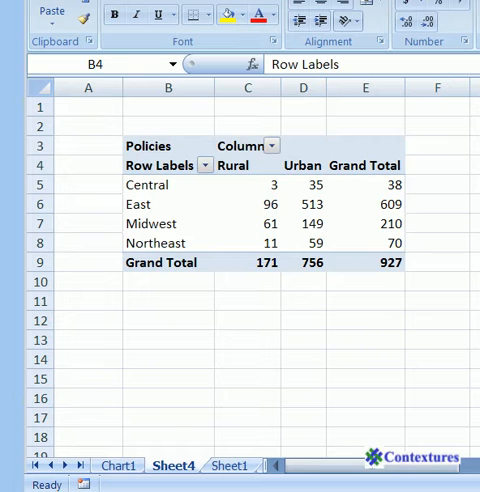
pyautogui.moveTo(162, 412)
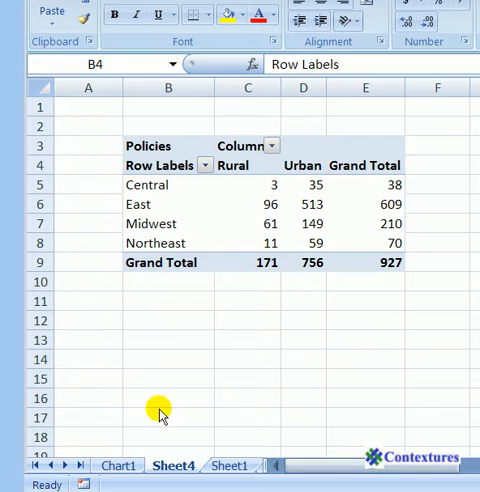
# - Refresh the pivot table from its Row Labels cell so West appears instead of Midwest
pyautogui.click(150, 165)
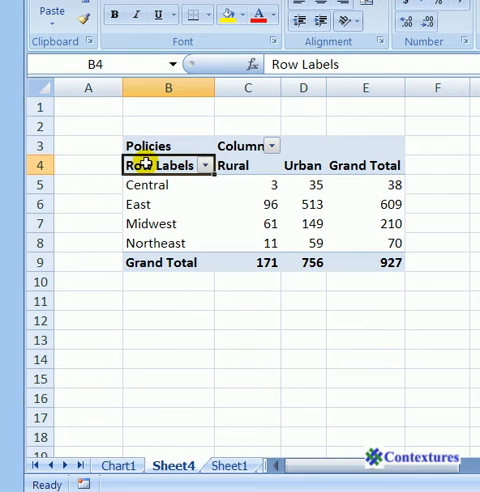
pyautogui.rightClick(160, 164)
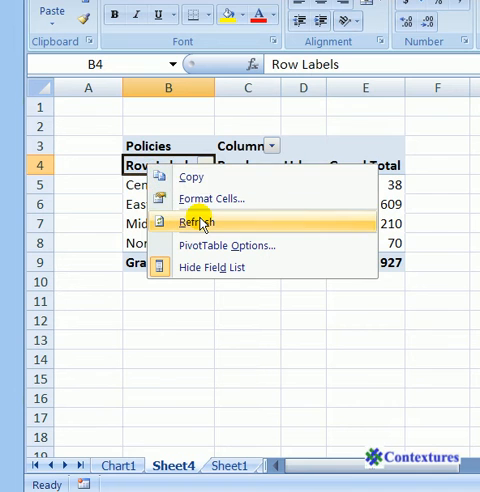
pyautogui.click(203, 218)
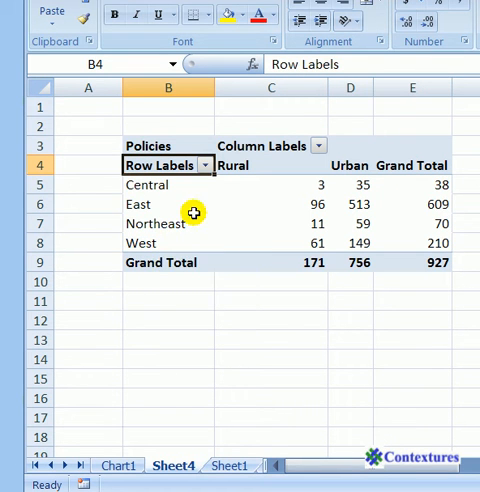
pyautogui.click(204, 164)
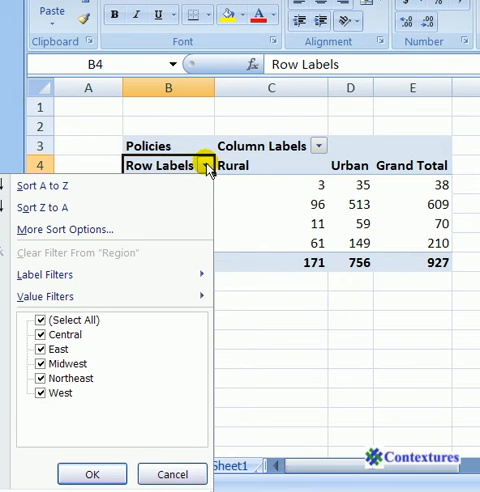
pyautogui.moveTo(78, 362)
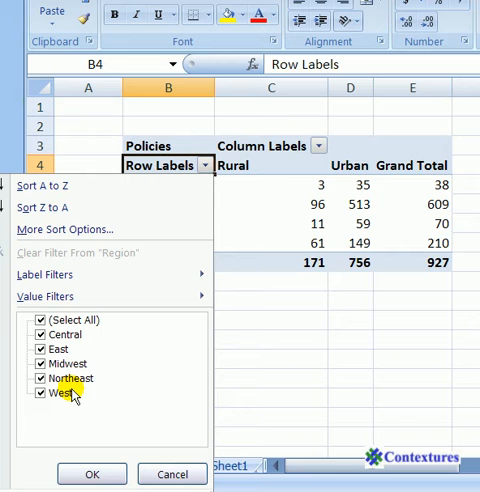
pyautogui.moveTo(80, 473)
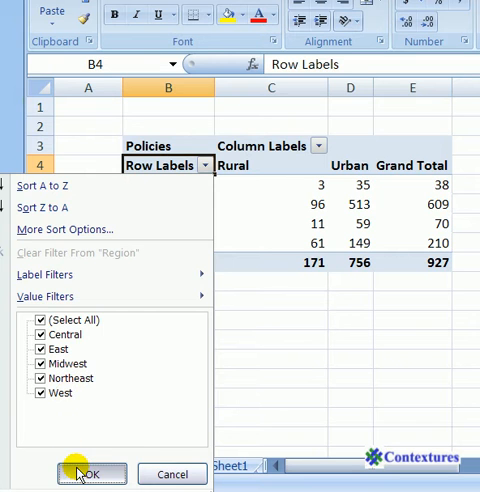
pyautogui.click(91, 473)
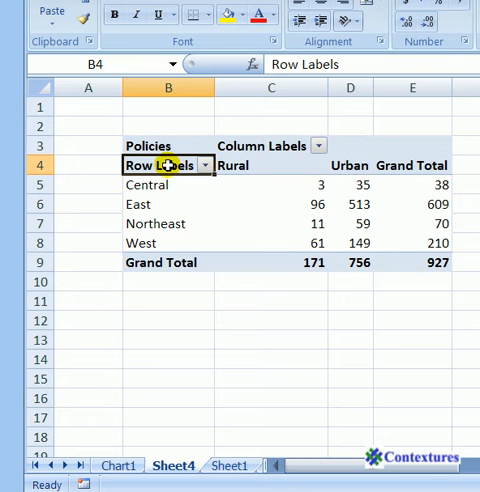
# - Open the PivotTable Options dialog for PivotTable1 from the Row Labels cell's context menu
pyautogui.rightClick(165, 164)
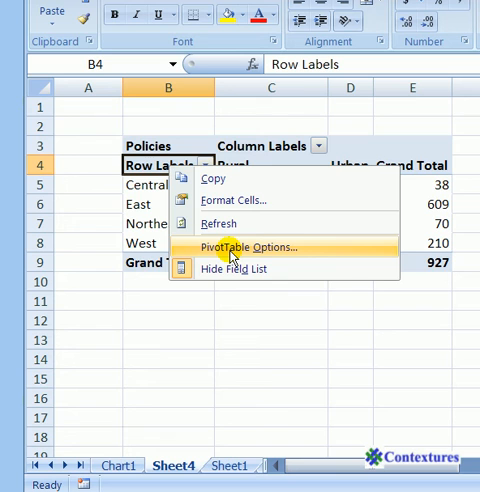
pyautogui.click(242, 246)
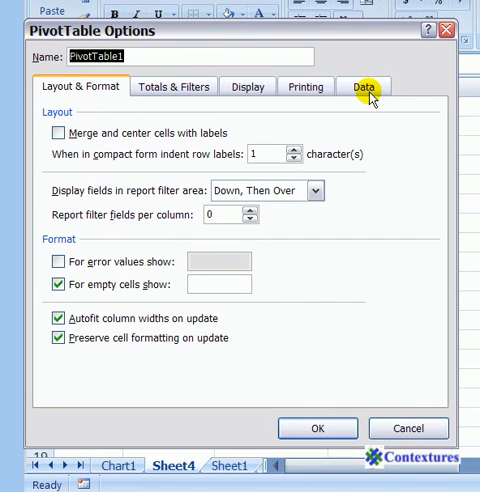
# - Set 'Number of items to retain per field' to None on the Data tab and confirm
pyautogui.click(363, 86)
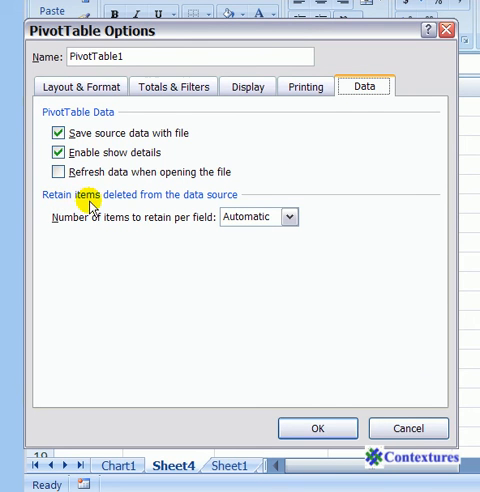
pyautogui.moveTo(75, 228)
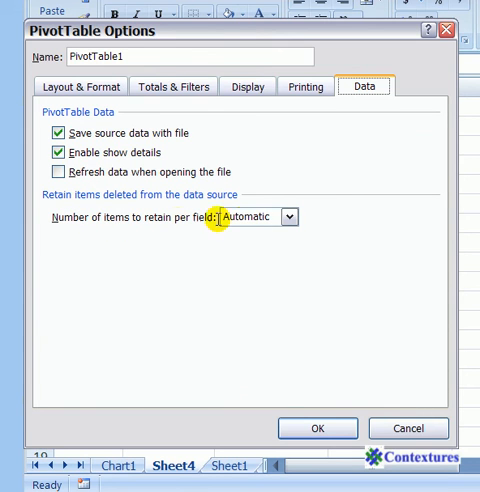
pyautogui.click(291, 218)
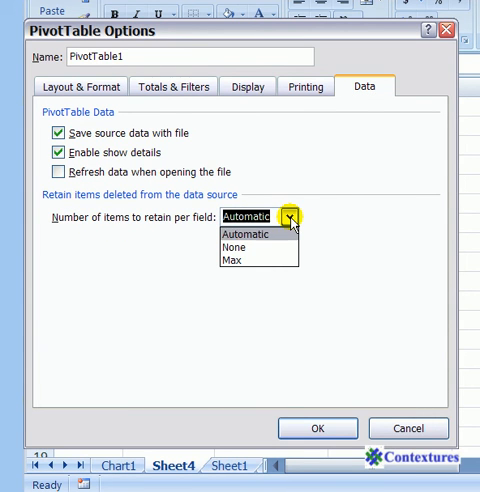
pyautogui.moveTo(240, 248)
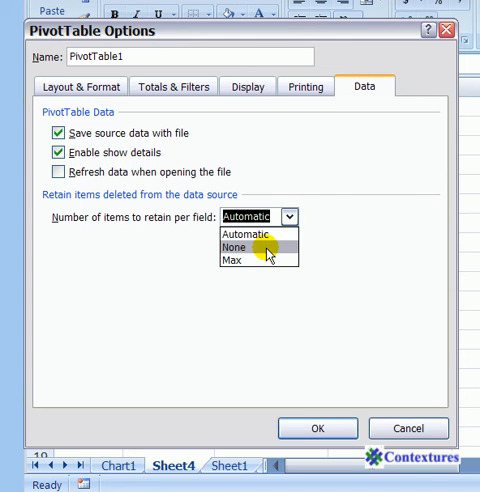
pyautogui.click(237, 249)
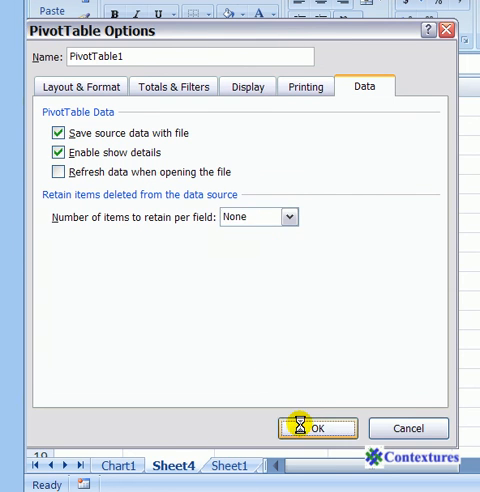
pyautogui.click(318, 428)
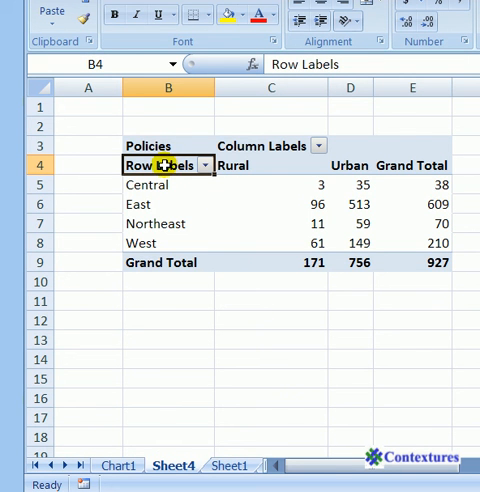
# - Refresh the pivot table and check the Region filter list shows West without Midwest
pyautogui.rightClick(167, 164)
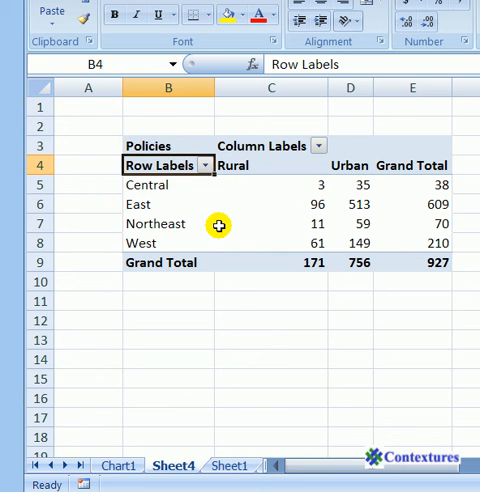
pyautogui.click(205, 165)
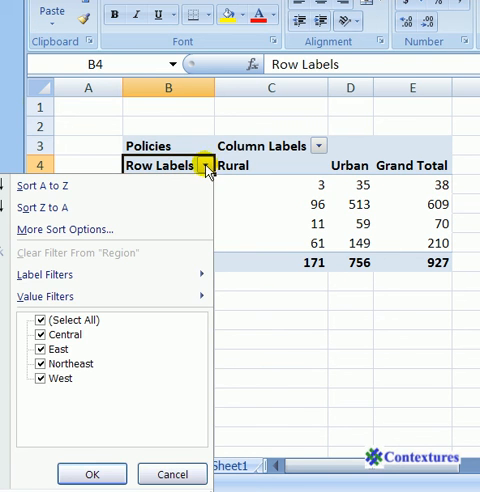
pyautogui.moveTo(72, 353)
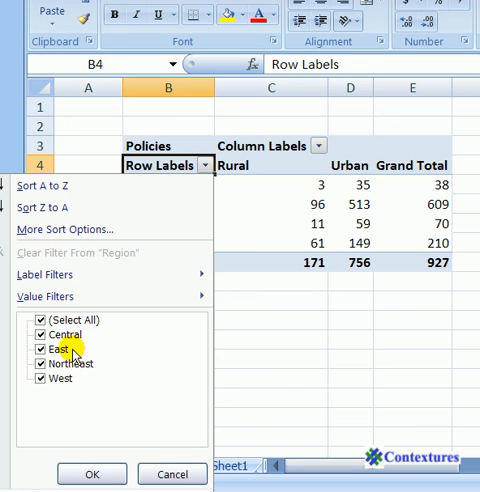